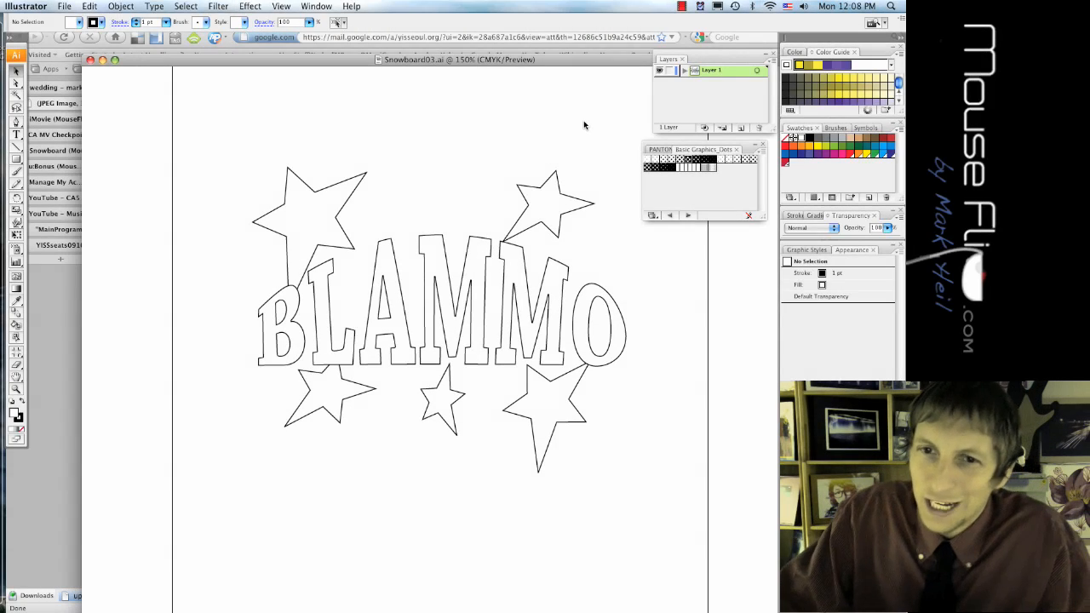
mouse_move(582, 145)
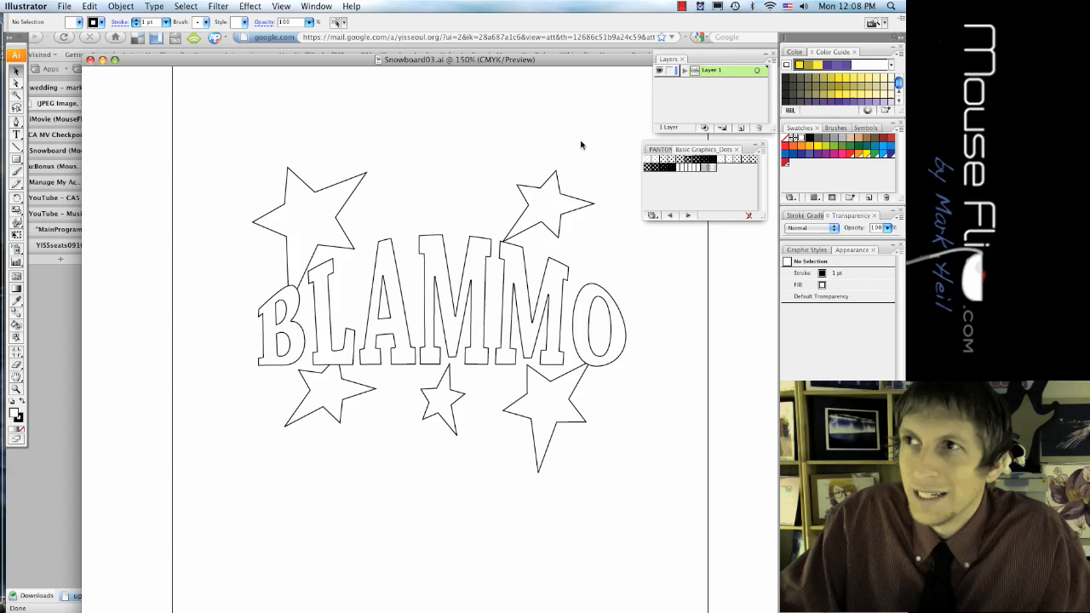
Bring the Snowboard03 document forward and select the top-left star beside BLAMMO
left_click(307, 209)
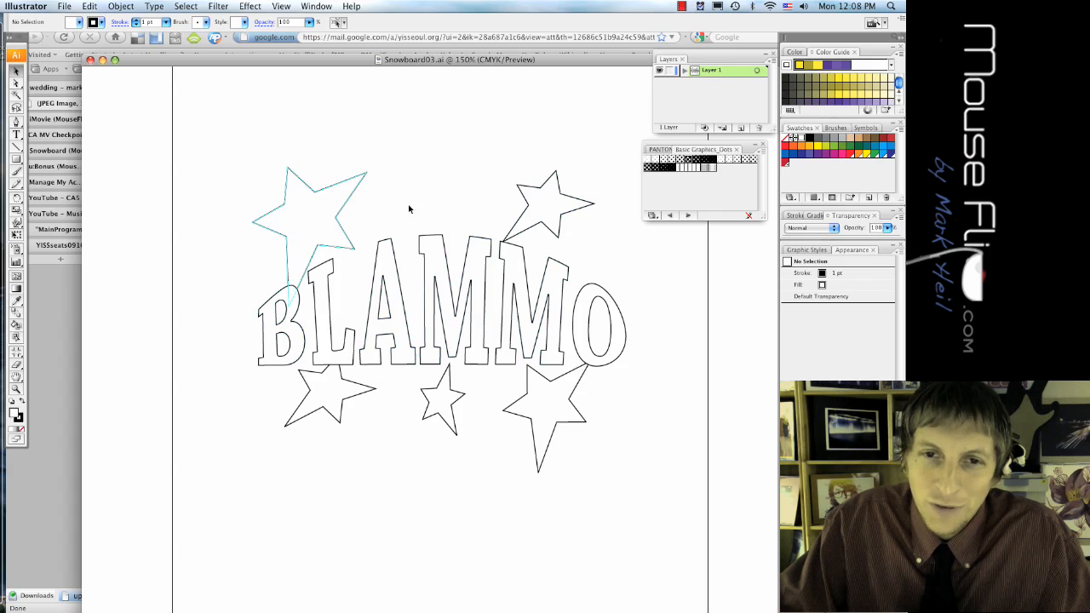
left_click(451, 307)
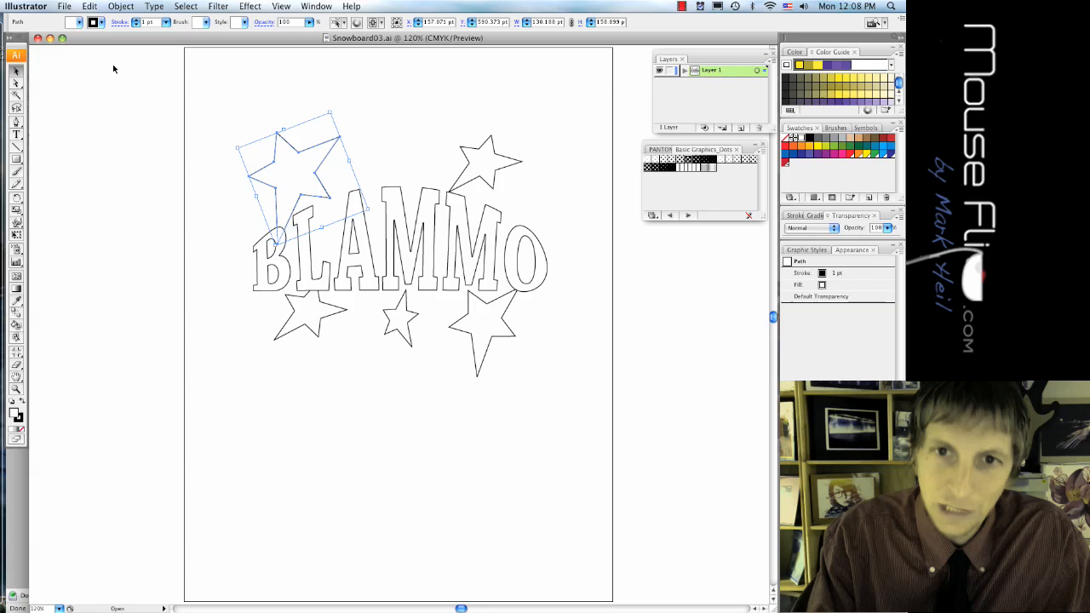
mouse_move(241, 164)
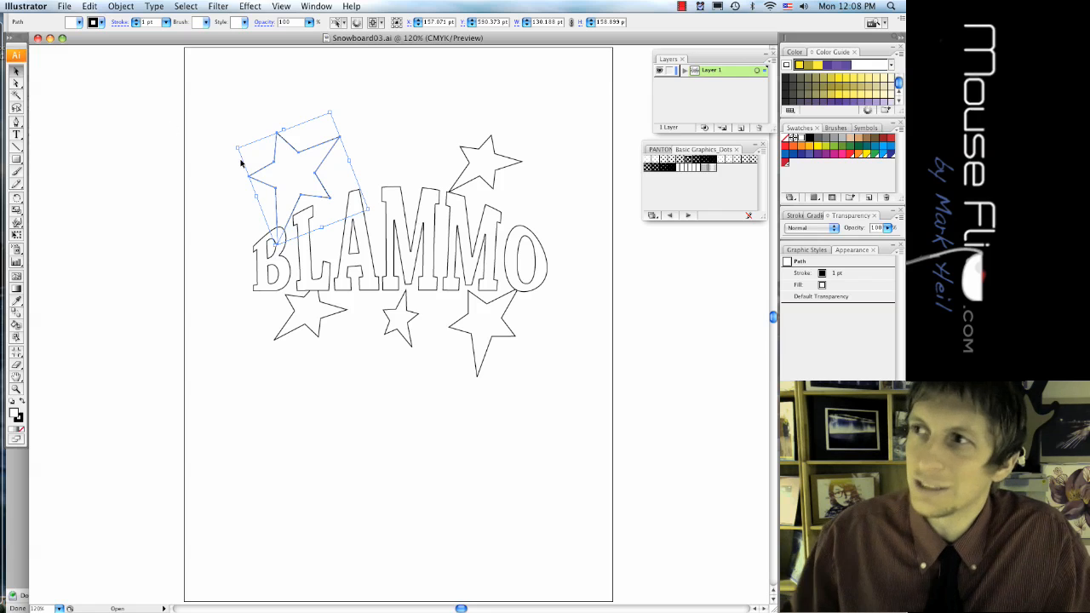
mouse_move(365, 167)
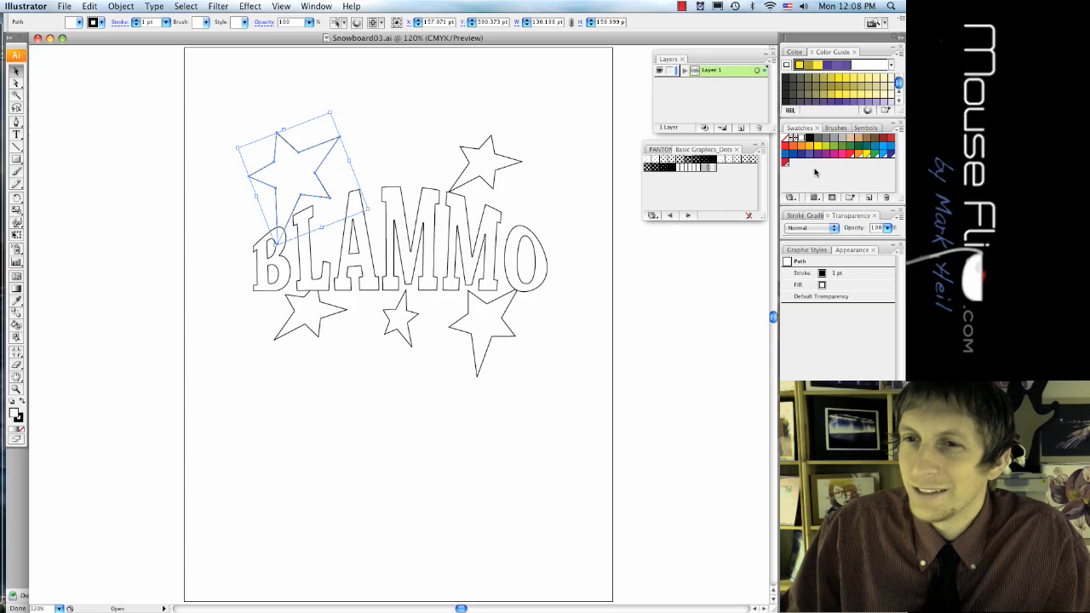
mouse_move(786, 159)
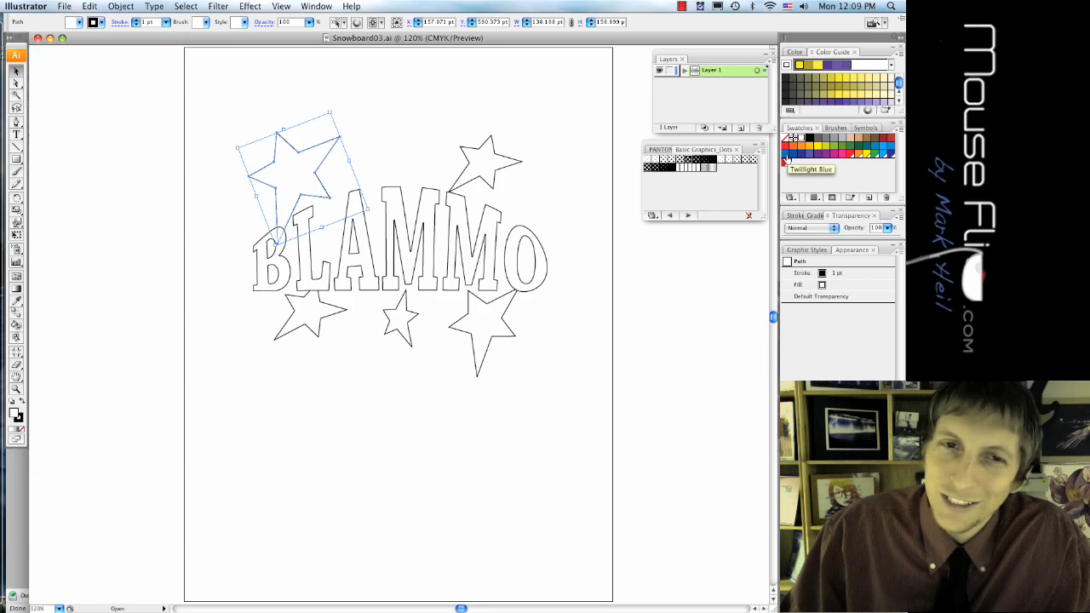
mouse_move(816, 147)
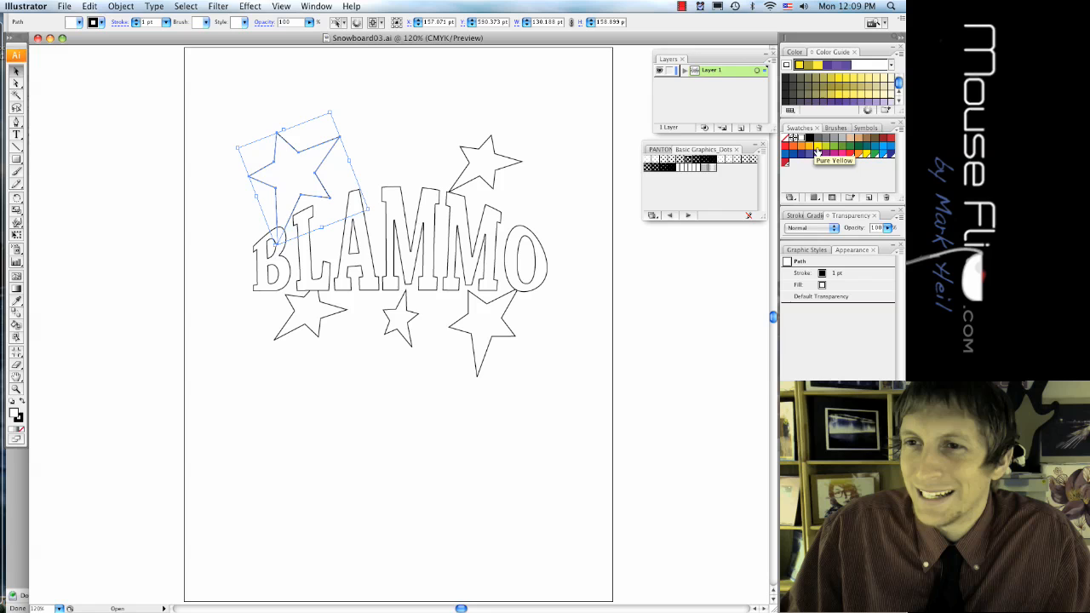
Fill the top-left star with the Pure Yellow swatch
left_click(818, 145)
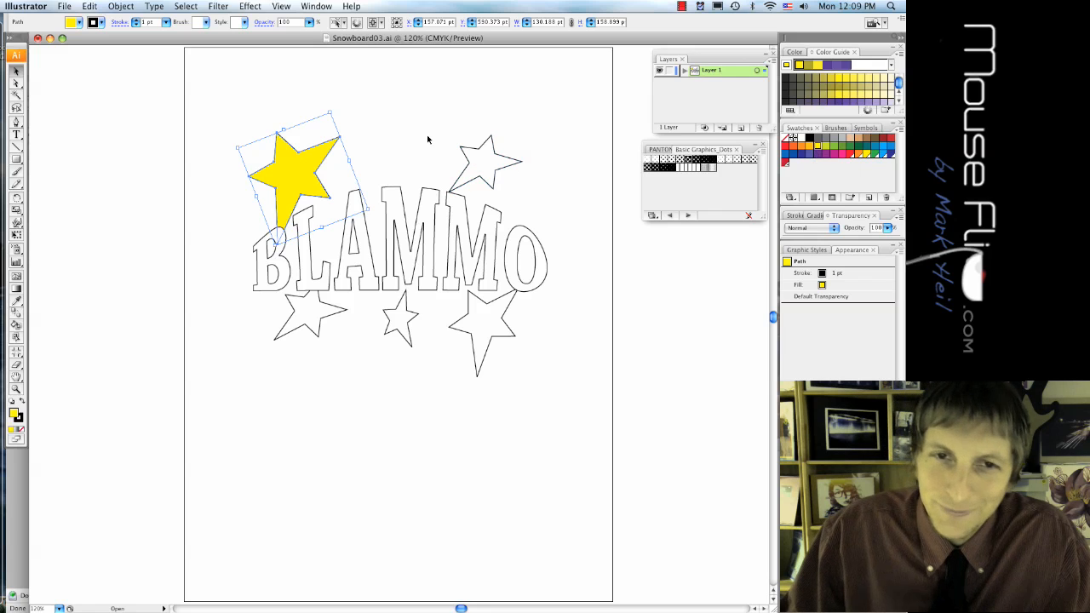
mouse_move(490, 116)
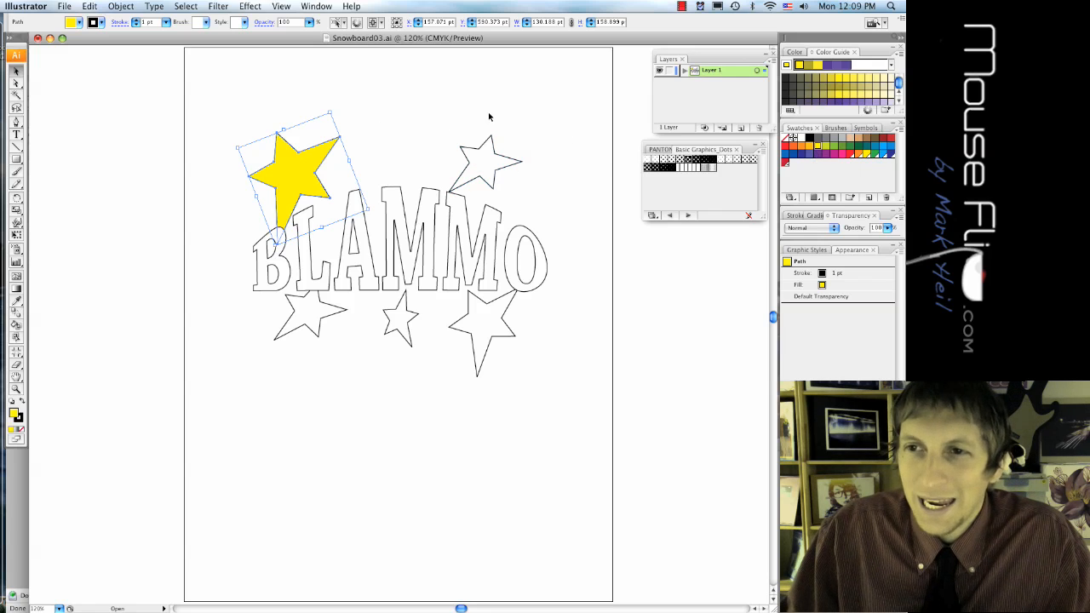
left_click(159, 21)
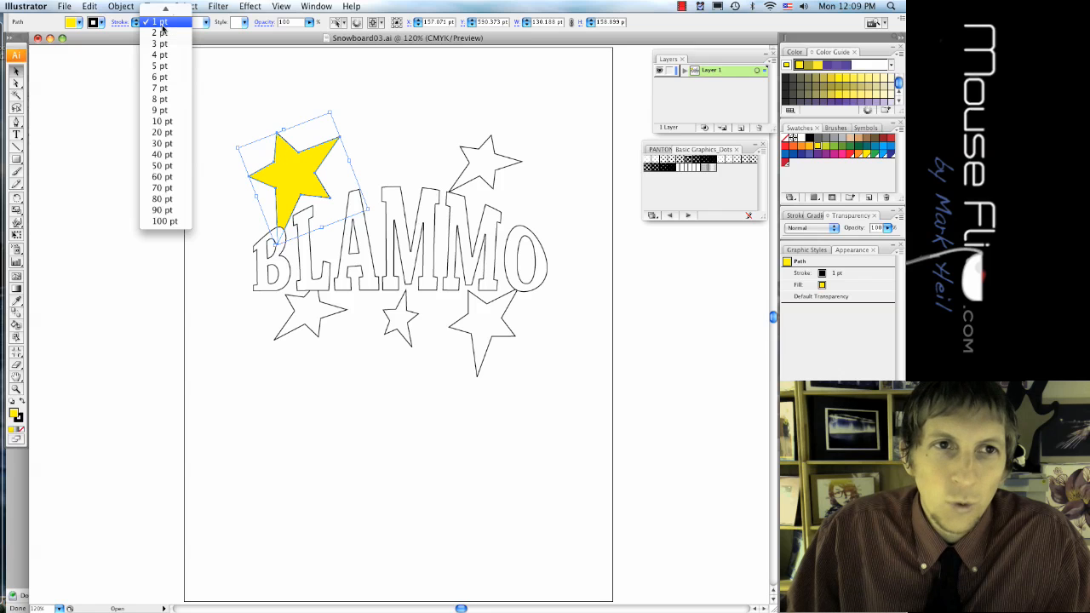
Give the star a 4 pt dashed outline
left_click(159, 55)
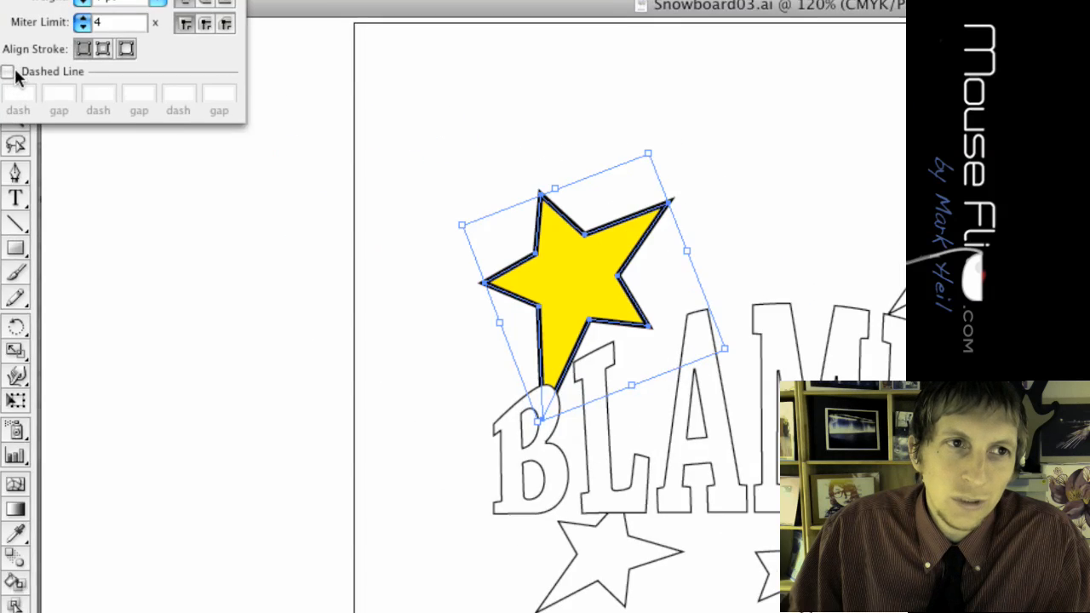
left_click(7, 71)
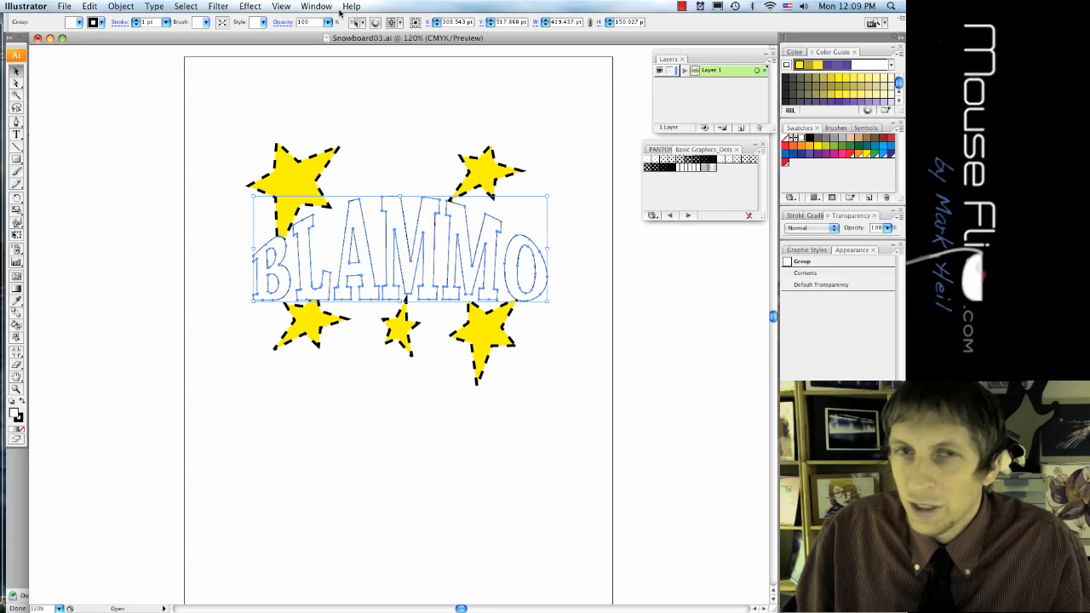
Add a new fill to the BLAMMO lettering through the Appearance panel and make it orange
left_click(316, 6)
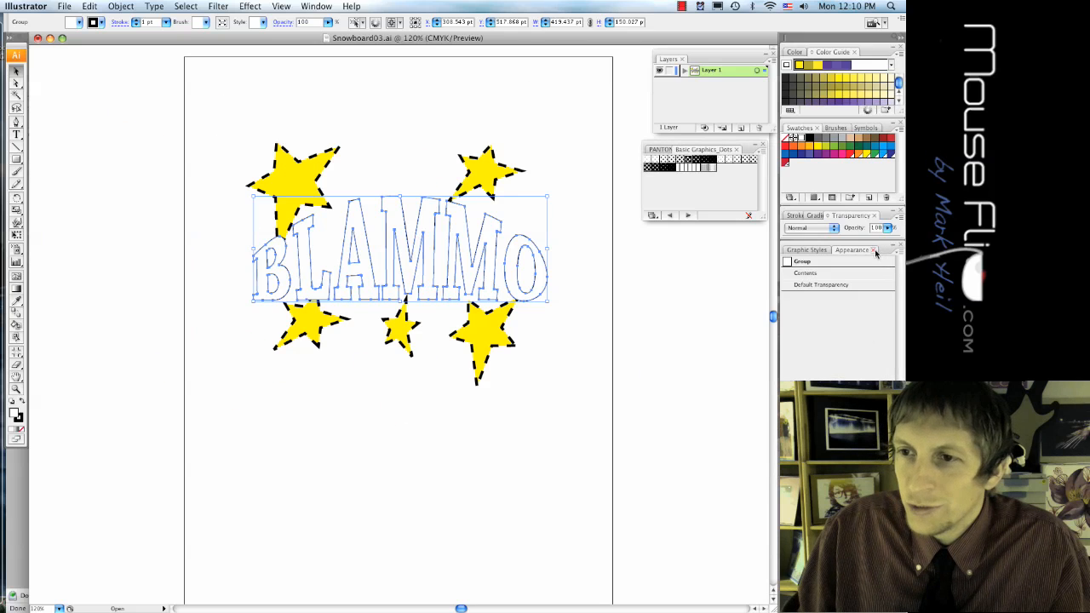
left_click(877, 250)
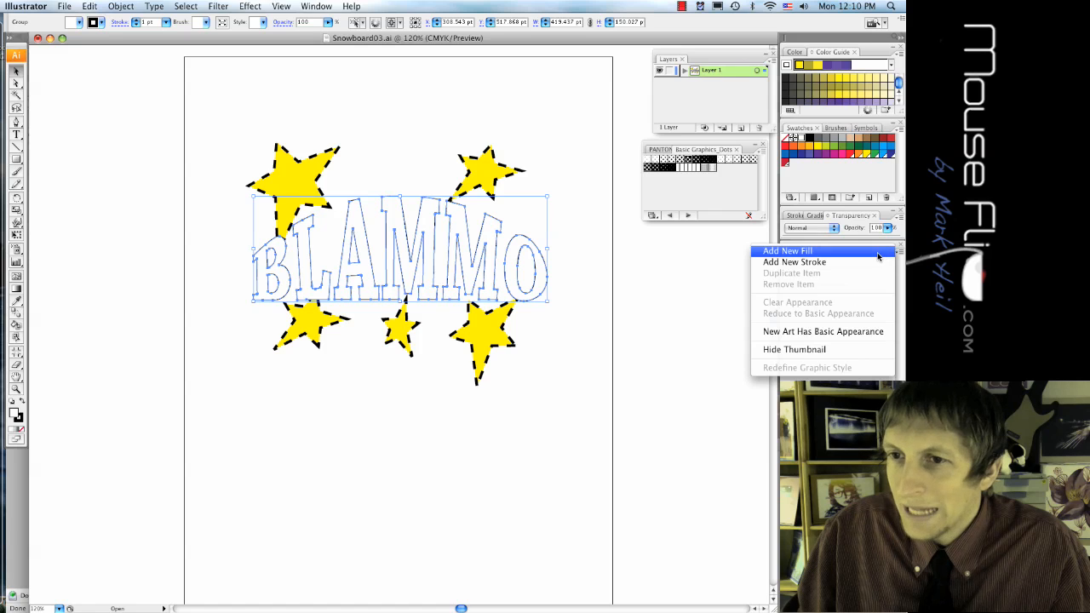
left_click(787, 250)
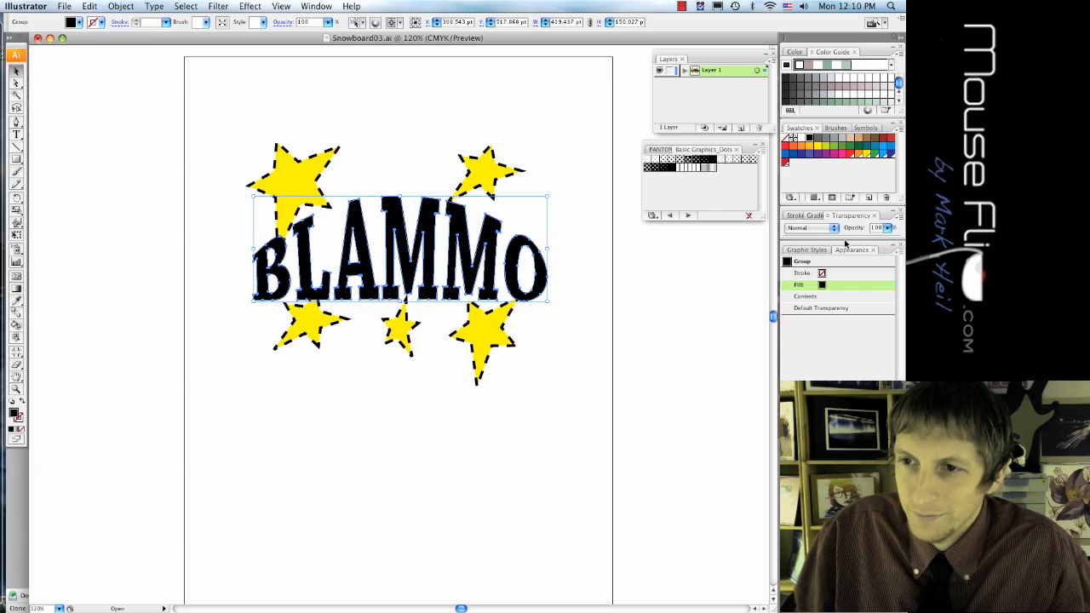
left_click(316, 6)
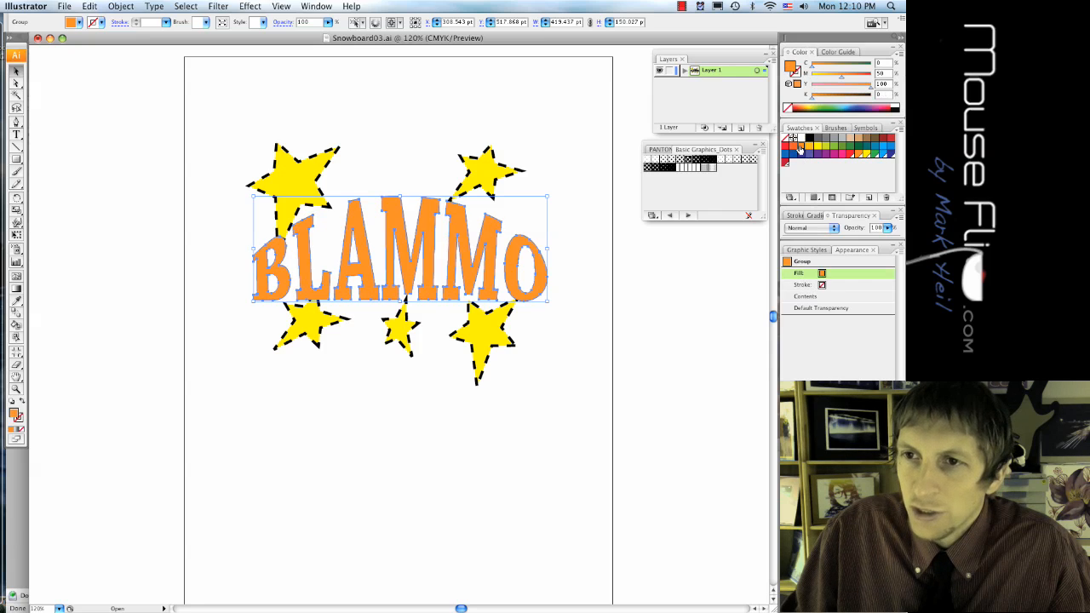
left_click(322, 179)
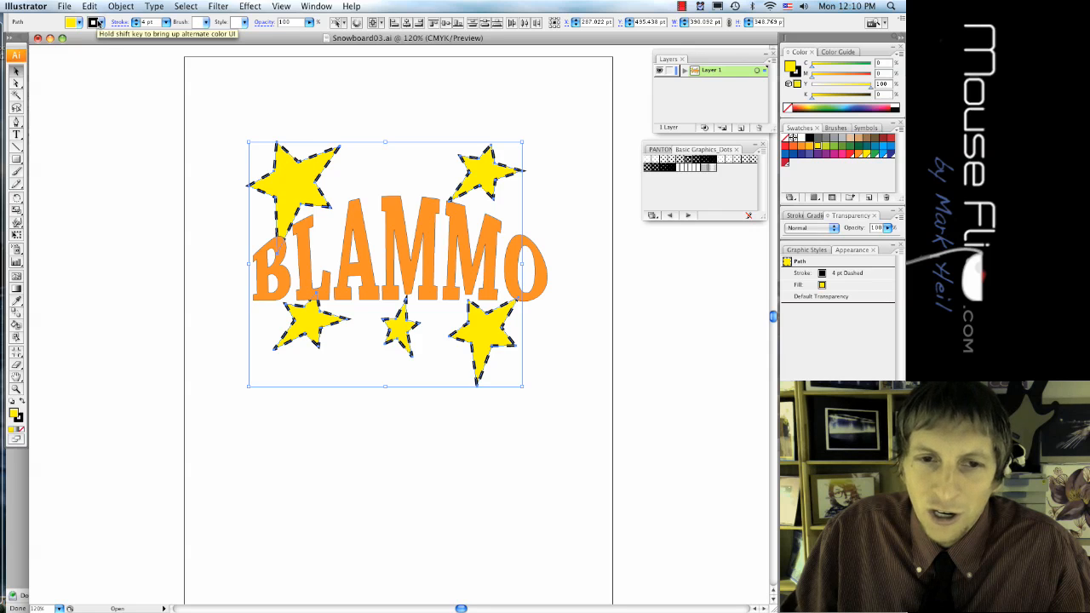
Change the stars' dashed outline colour to orange
left_click(94, 22)
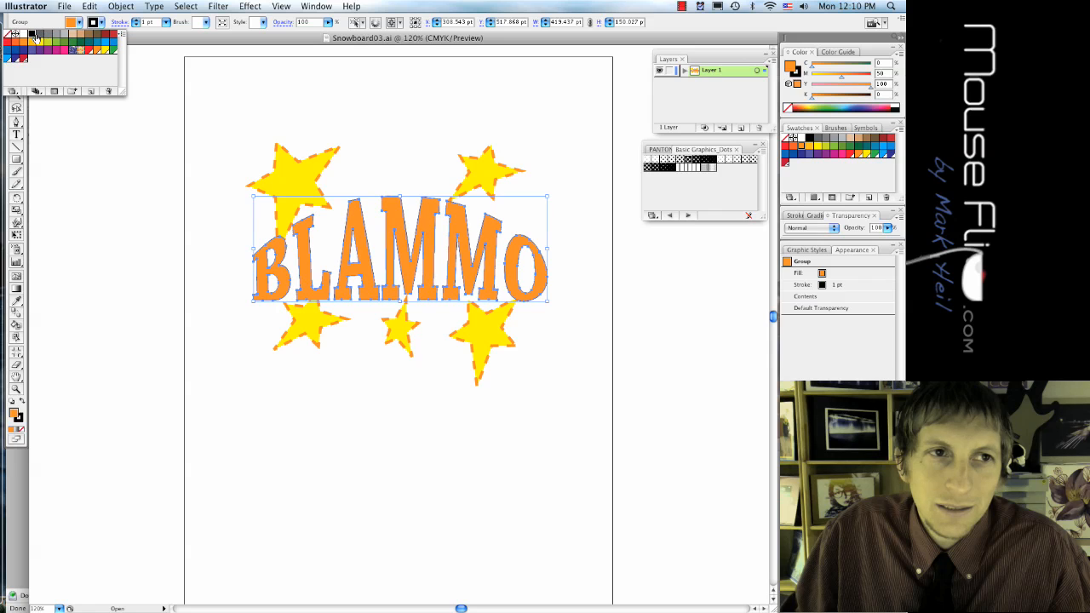
Give the BLAMMO lettering a black 4 pt outline, then marquee-select all the artwork
left_click(167, 21)
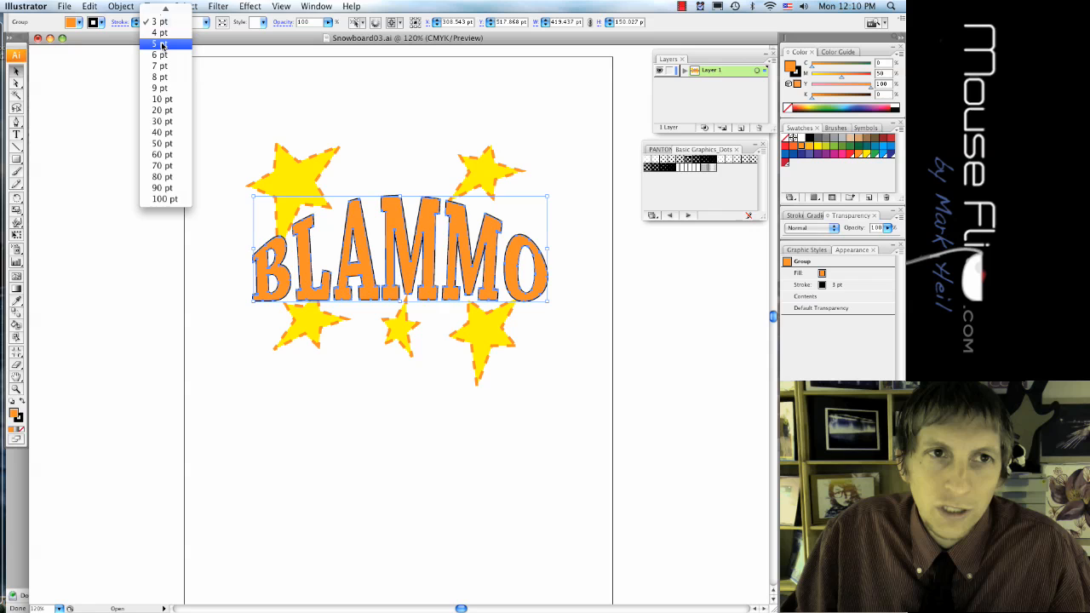
left_click(159, 33)
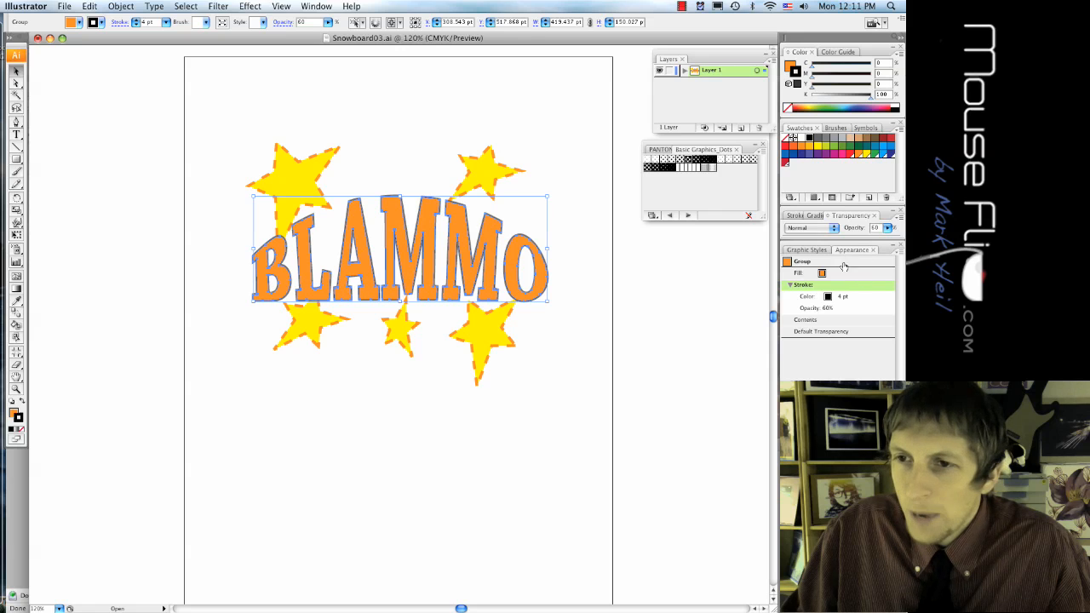
mouse_move(844, 366)
type("100")
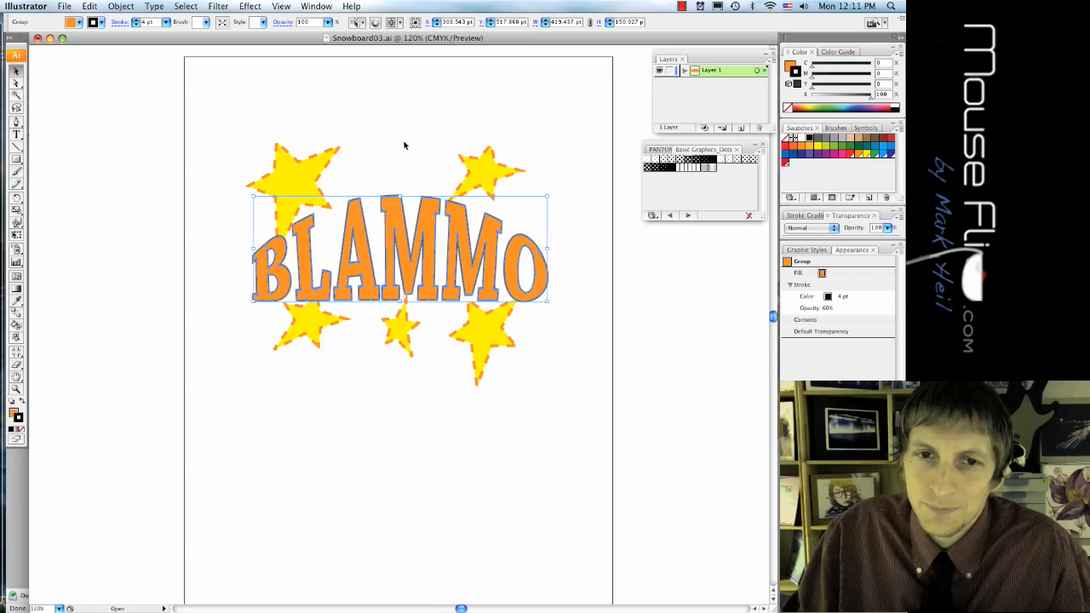
left_click_drag(405, 256, 396, 362)
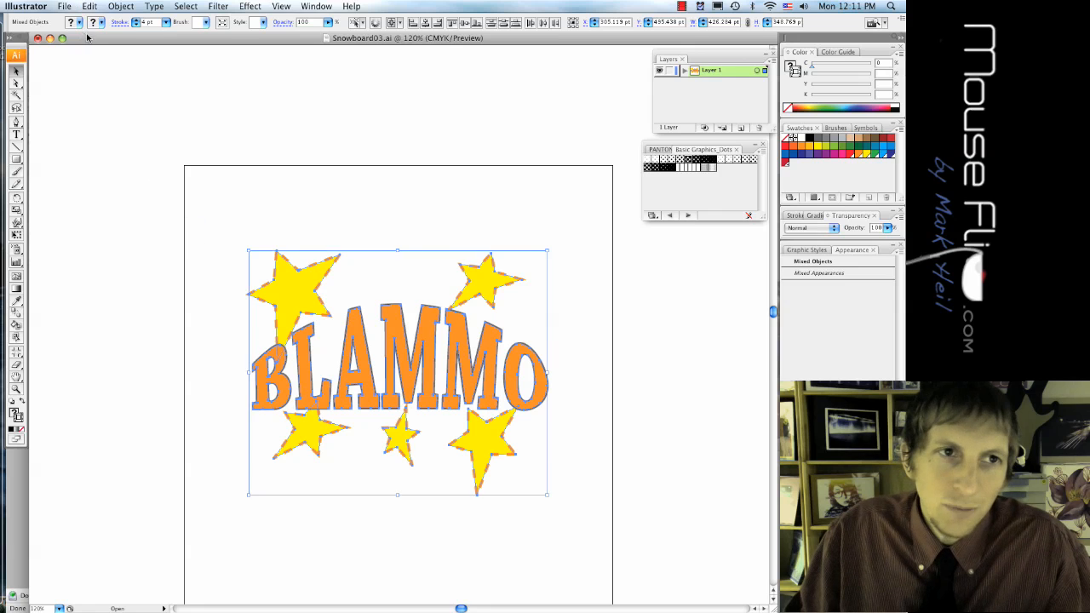
Open Snowboard01.ai from recent files and zoom in on the snowboard design
left_click(64, 6)
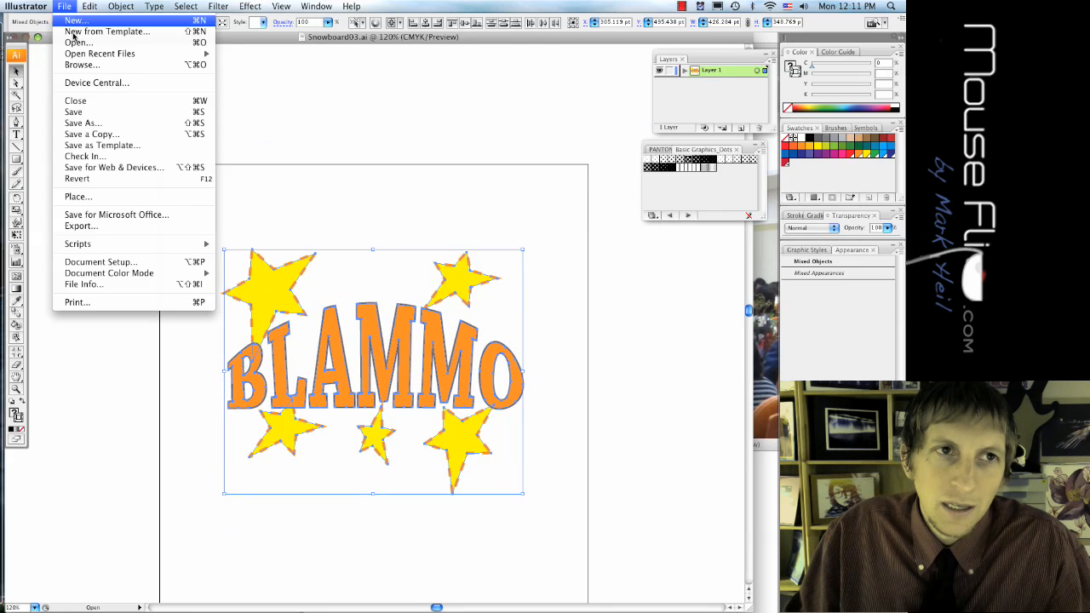
mouse_move(99, 53)
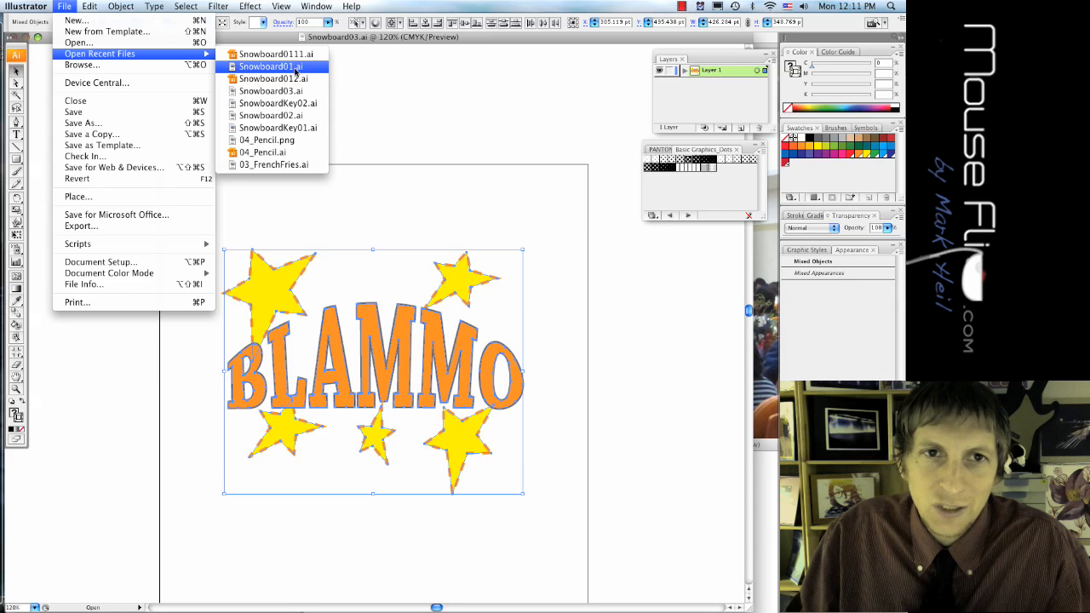
left_click(270, 66)
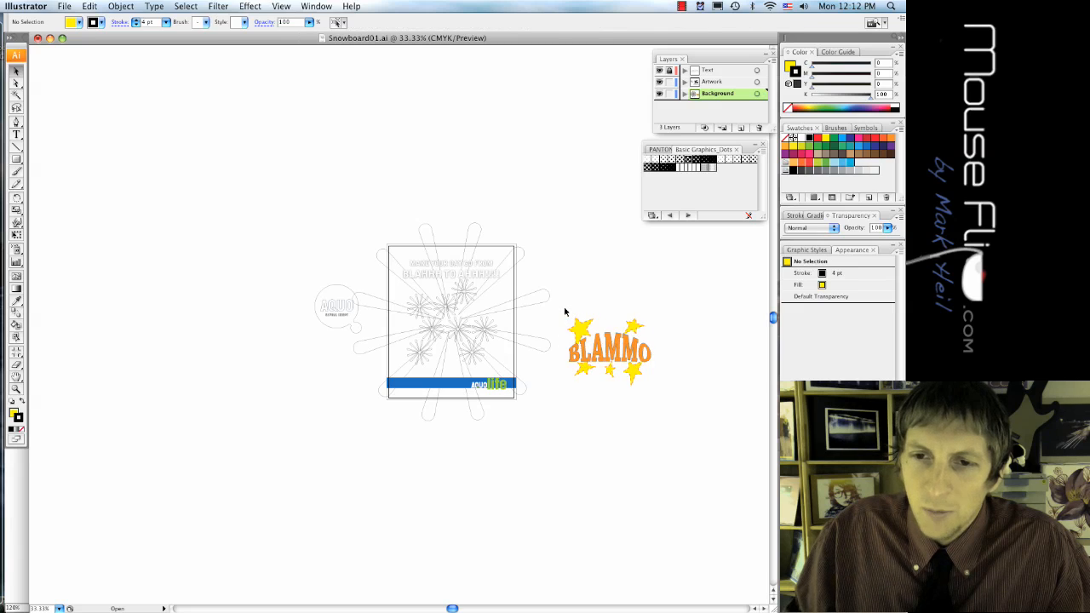
left_click(609, 349)
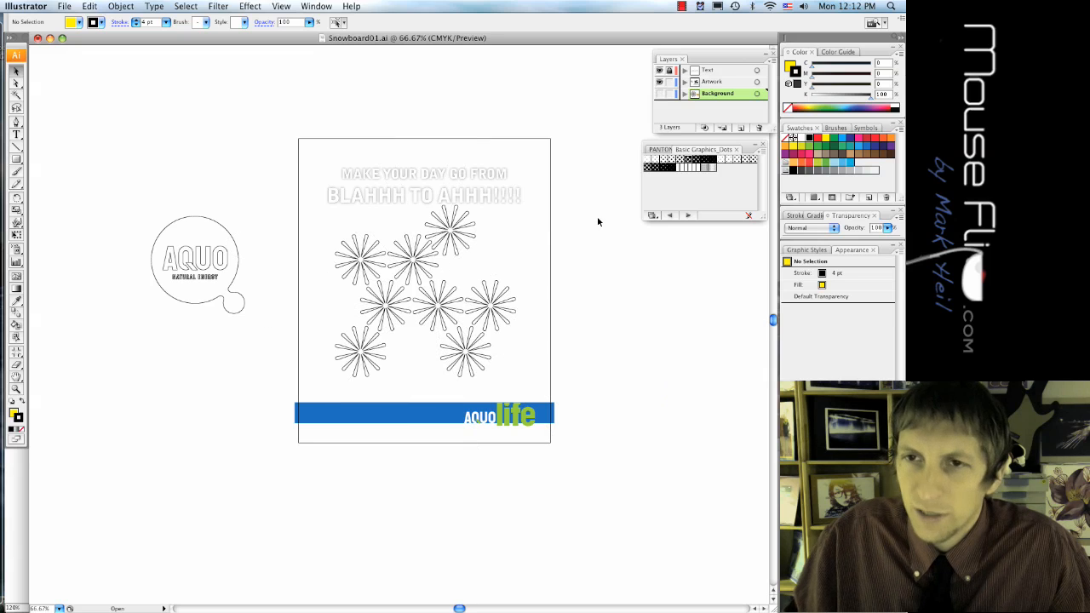
mouse_move(583, 256)
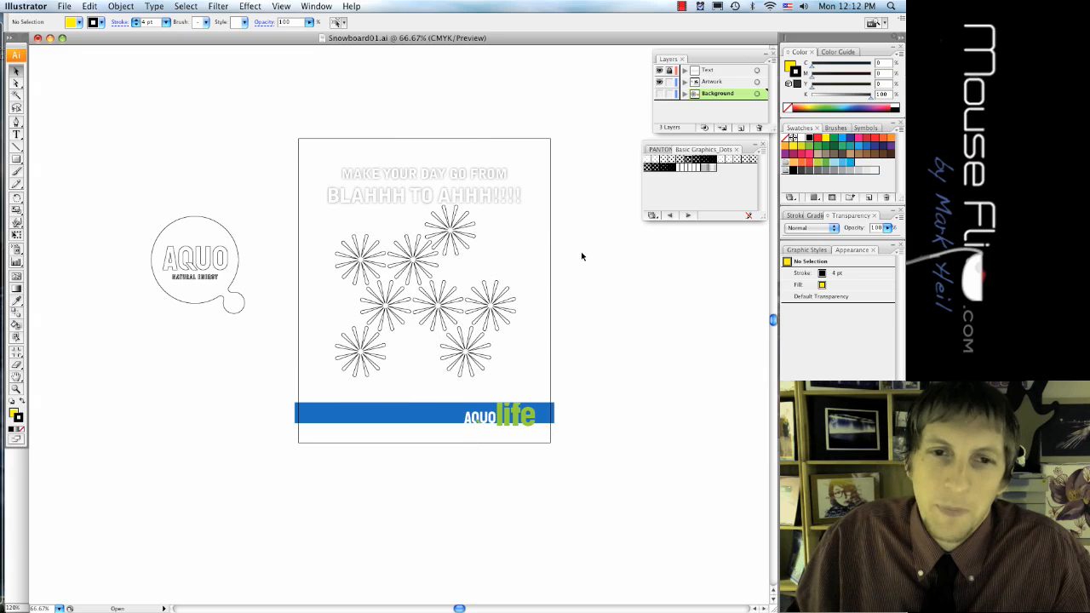
mouse_move(569, 255)
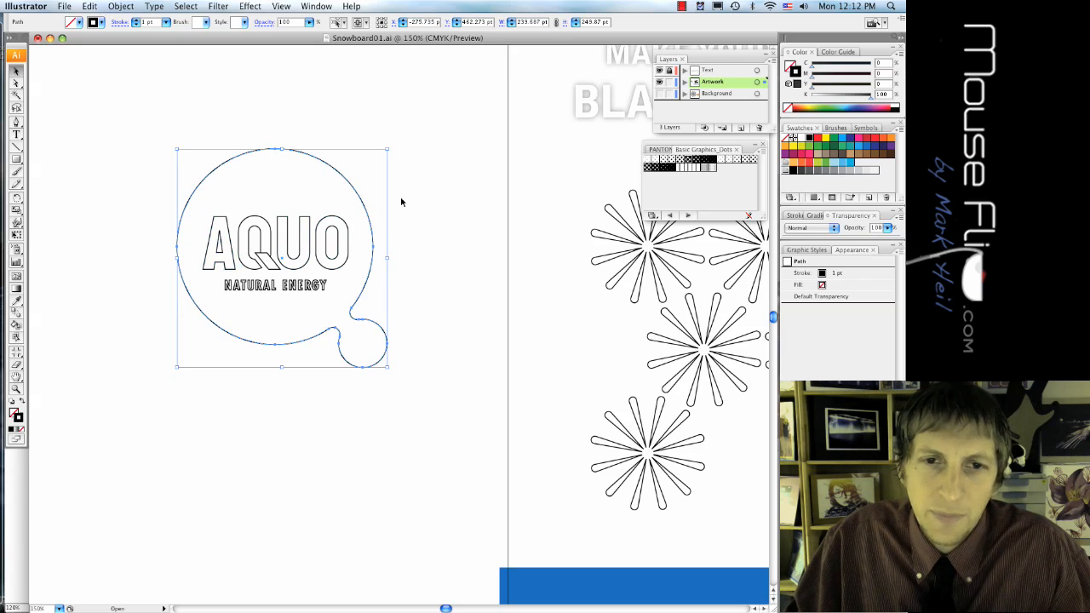
mouse_move(377, 247)
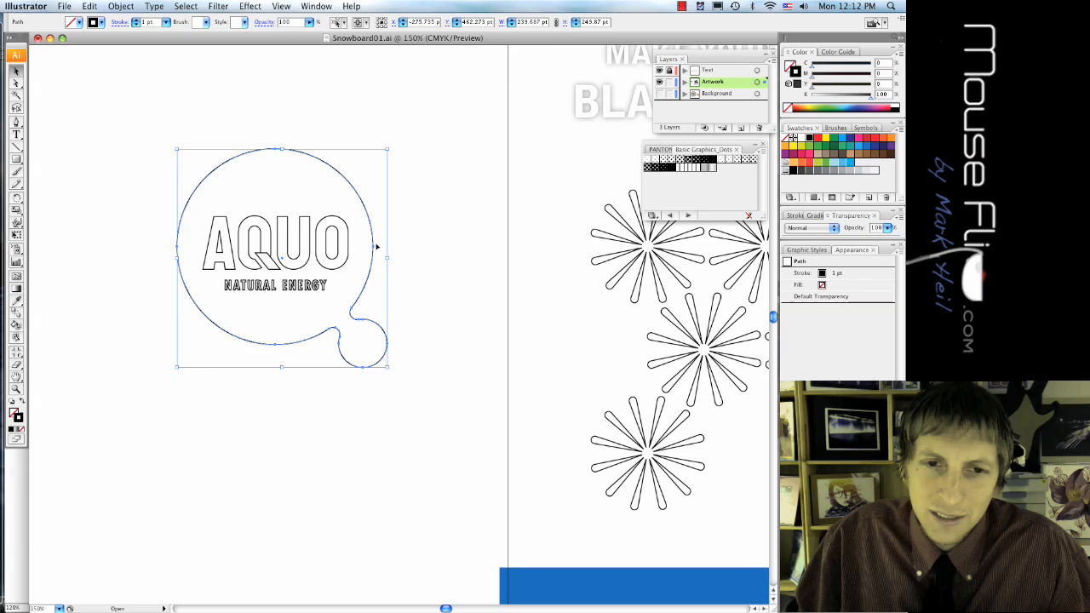
mouse_move(168, 287)
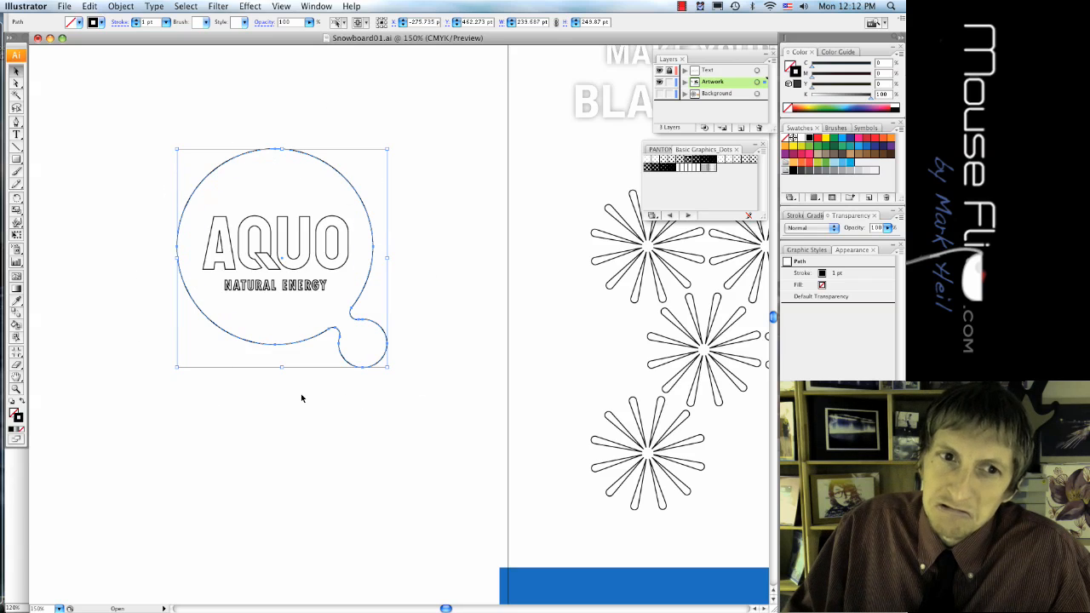
mouse_move(328, 379)
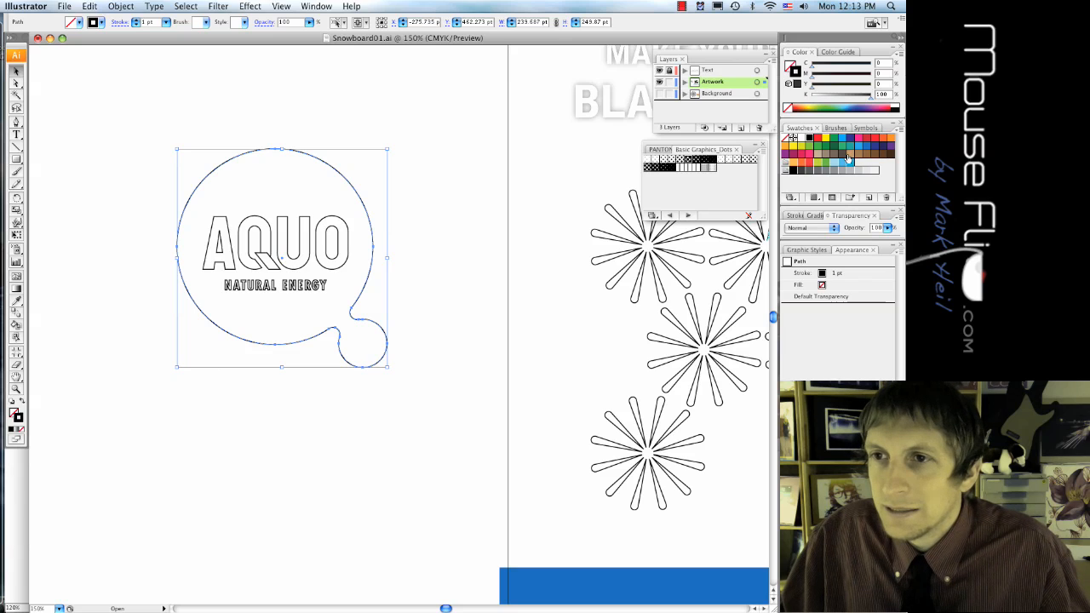
Apply a blue swatch to the bubble outline and add a new fill to the bubble
left_click(865, 147)
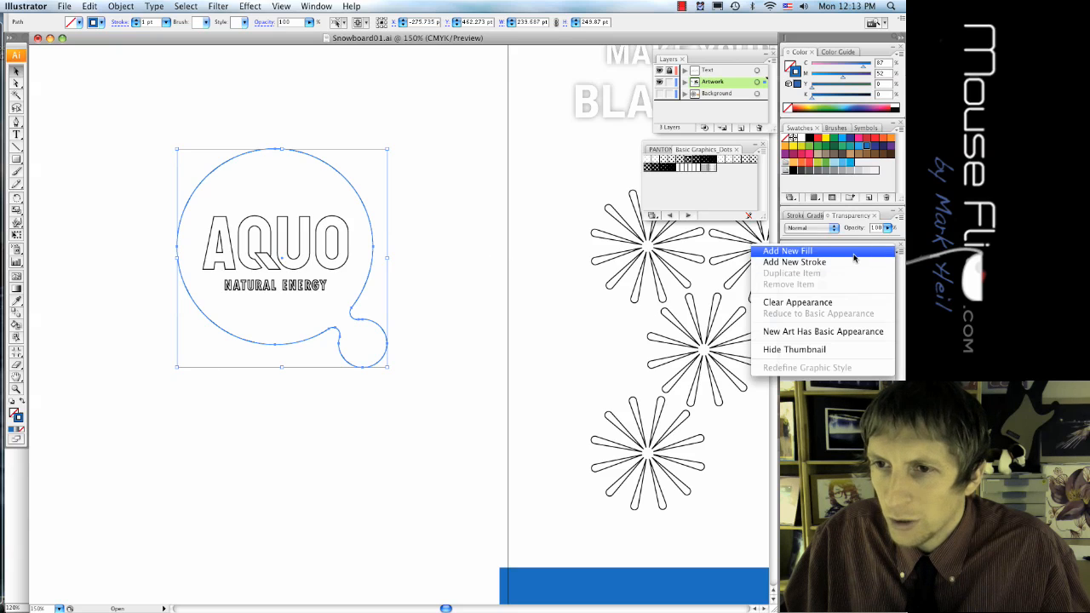
left_click(787, 250)
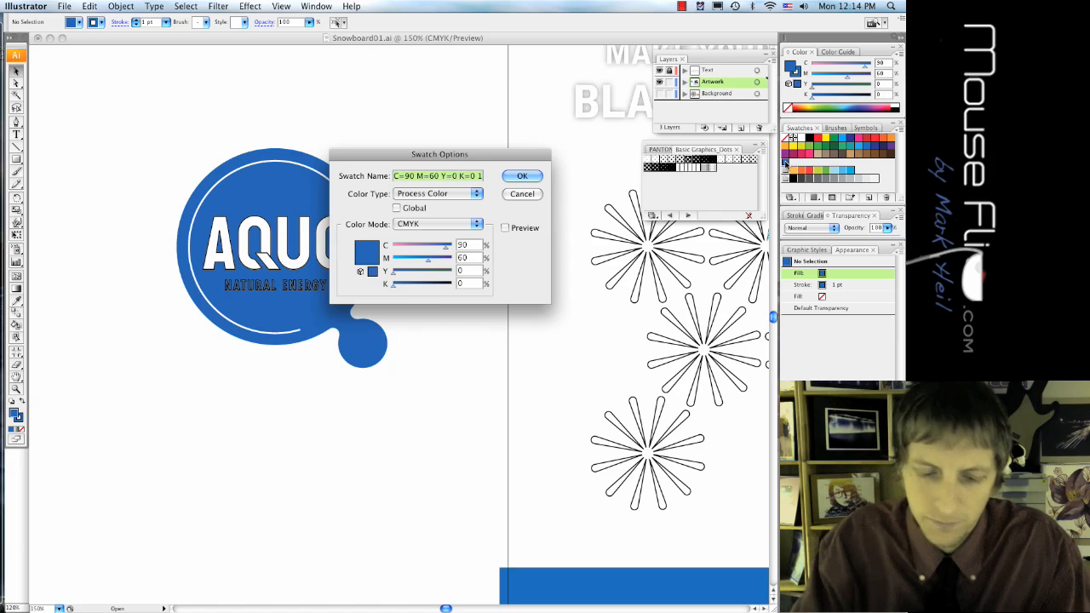
Name the new swatch 'logo blue', then select the NATURAL ENERGY lettering
type("logo blue")
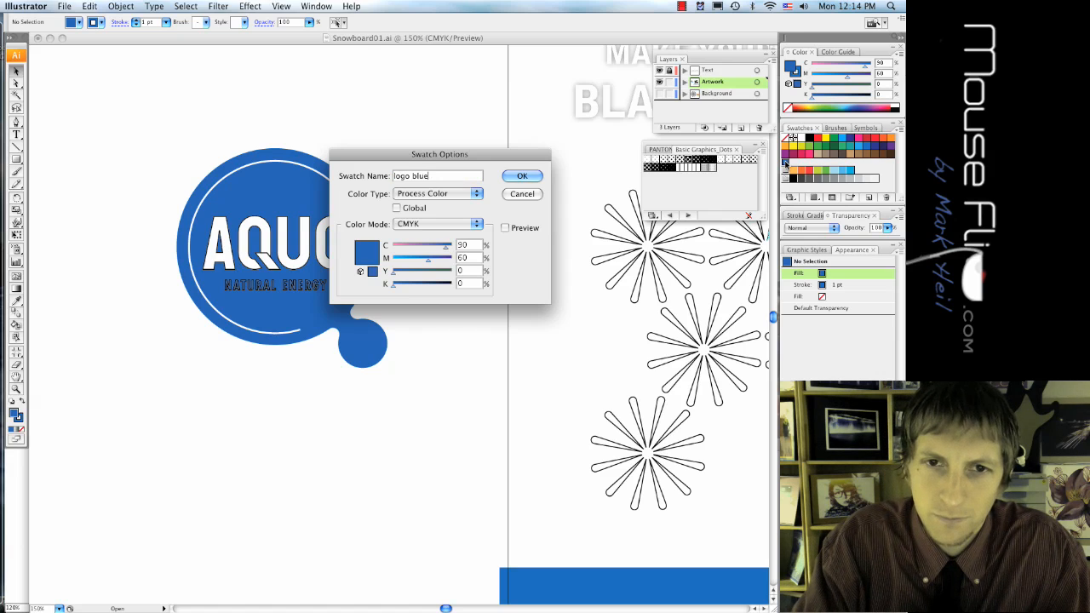
left_click(523, 176)
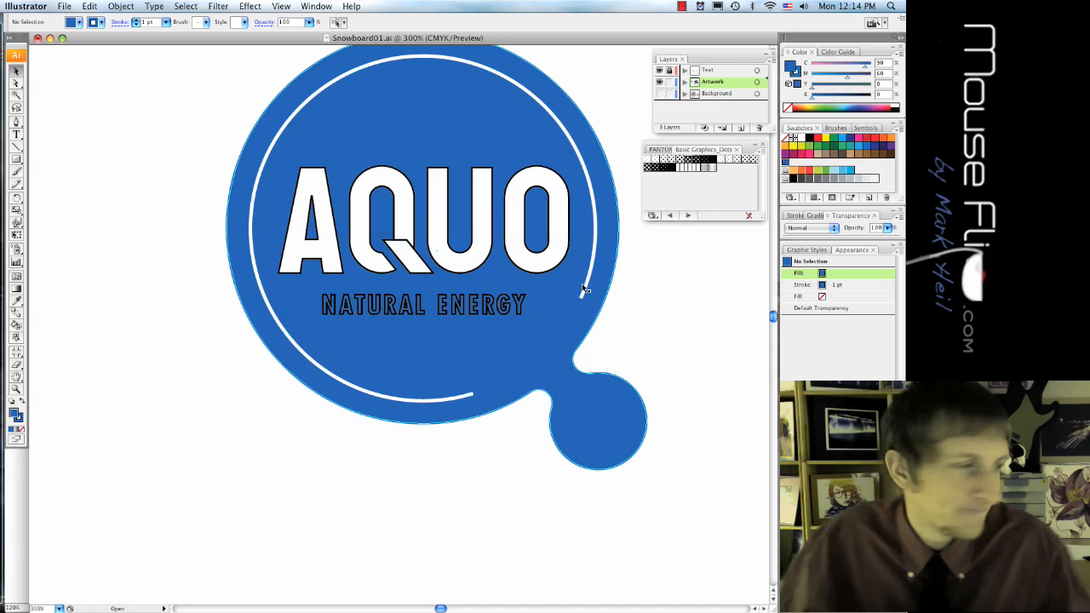
left_click(423, 305)
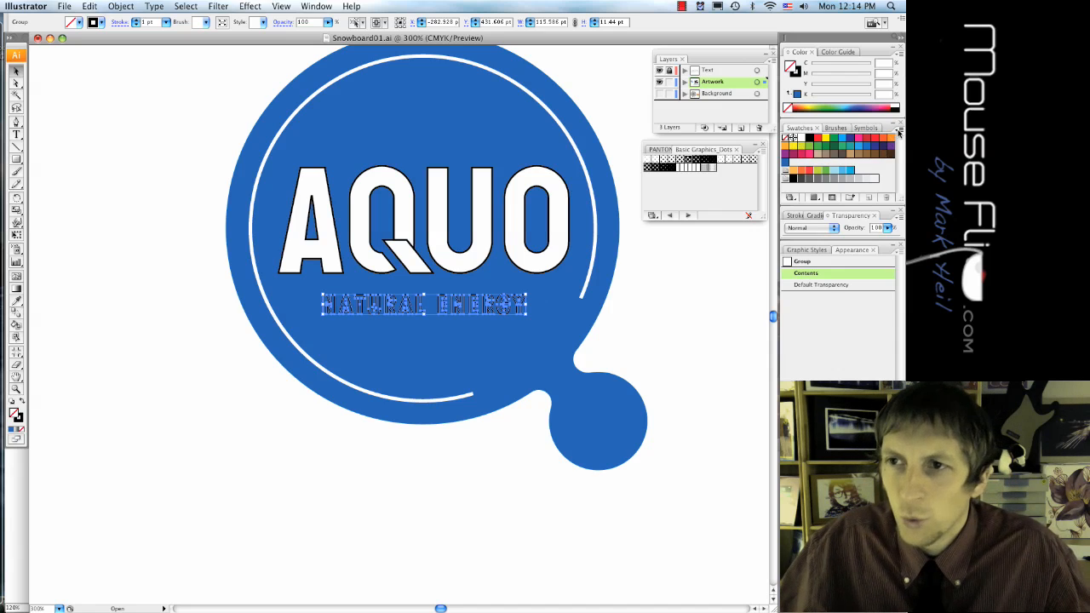
Open the PANTONE solid coated colour book and fill the lettering with PANTONE 116 C
left_click(898, 130)
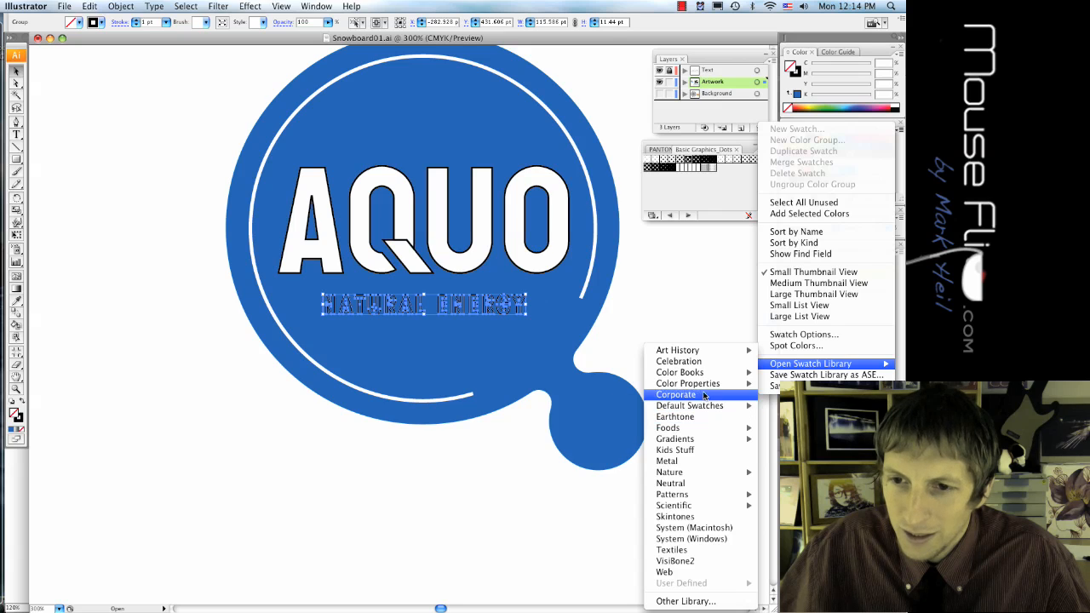
mouse_move(688, 383)
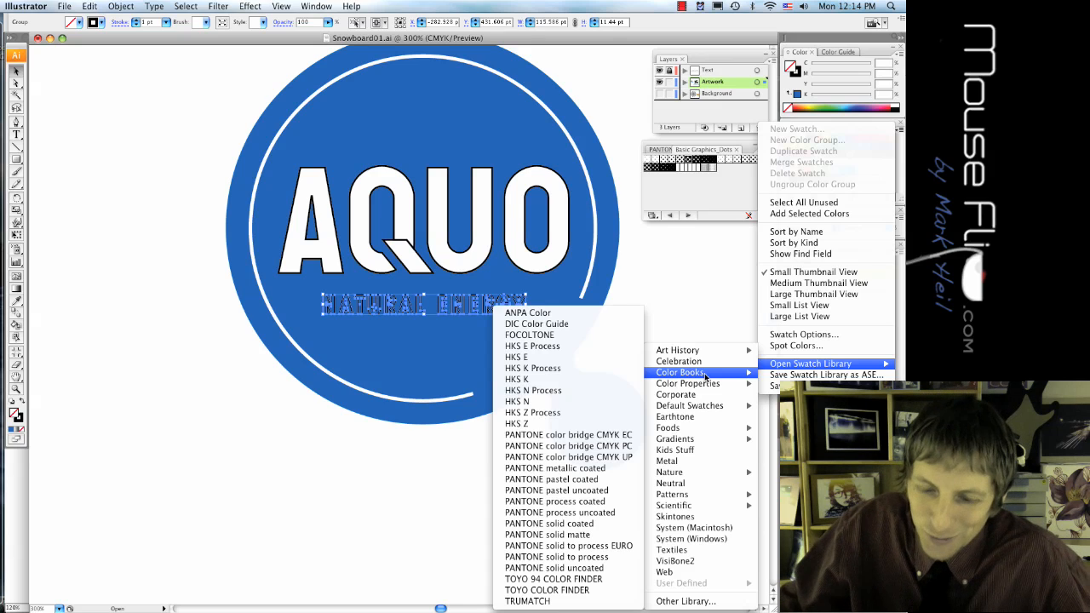
mouse_move(559, 512)
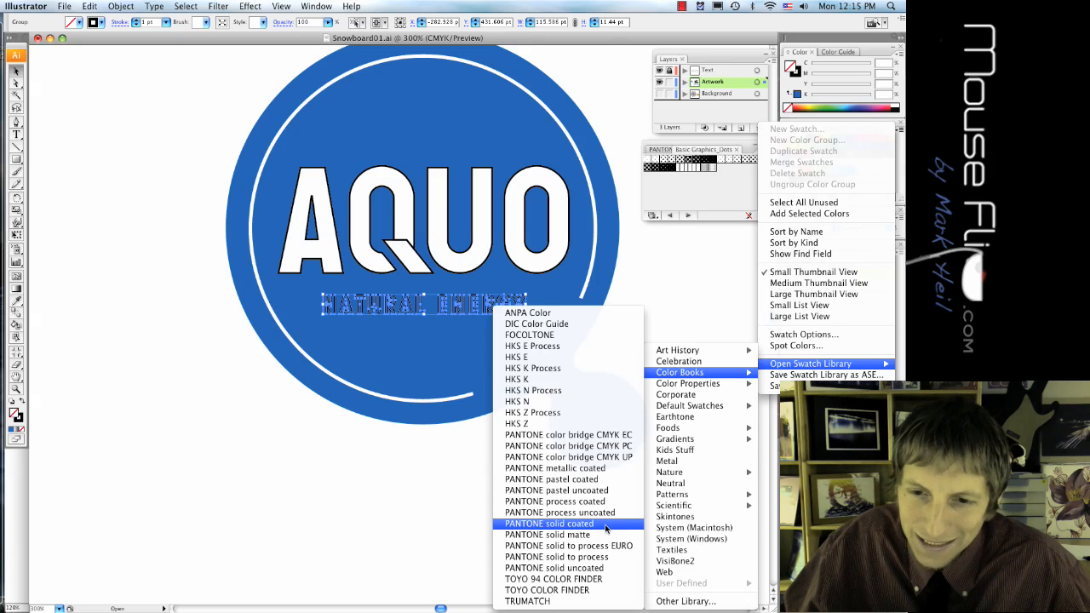
left_click(548, 523)
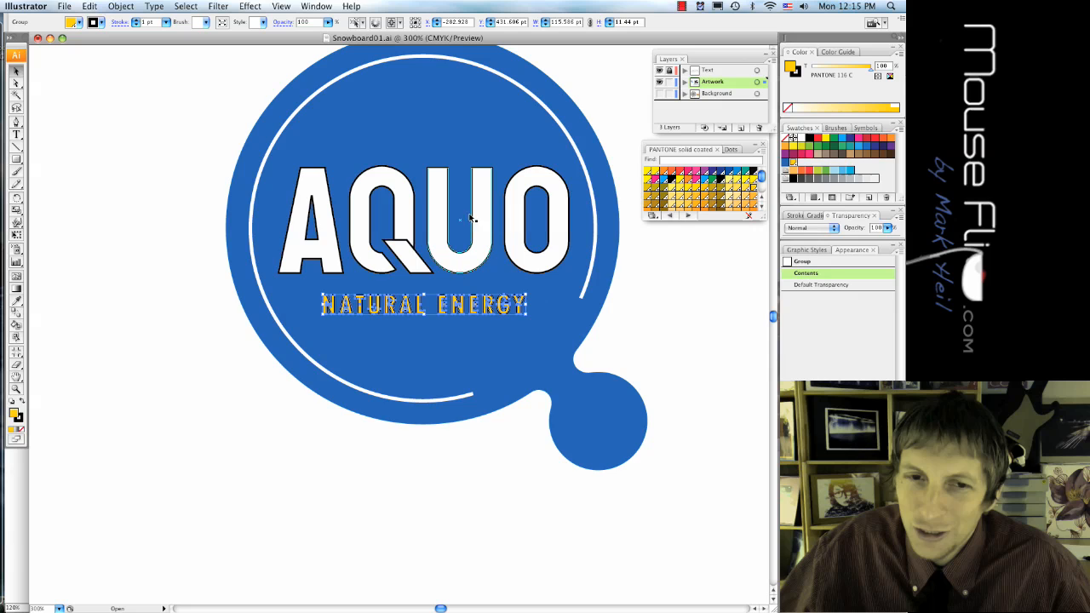
Give the Q's slash the PANTONE 116 C yellow and add it to the swatches beside logo blue
left_click(163, 22)
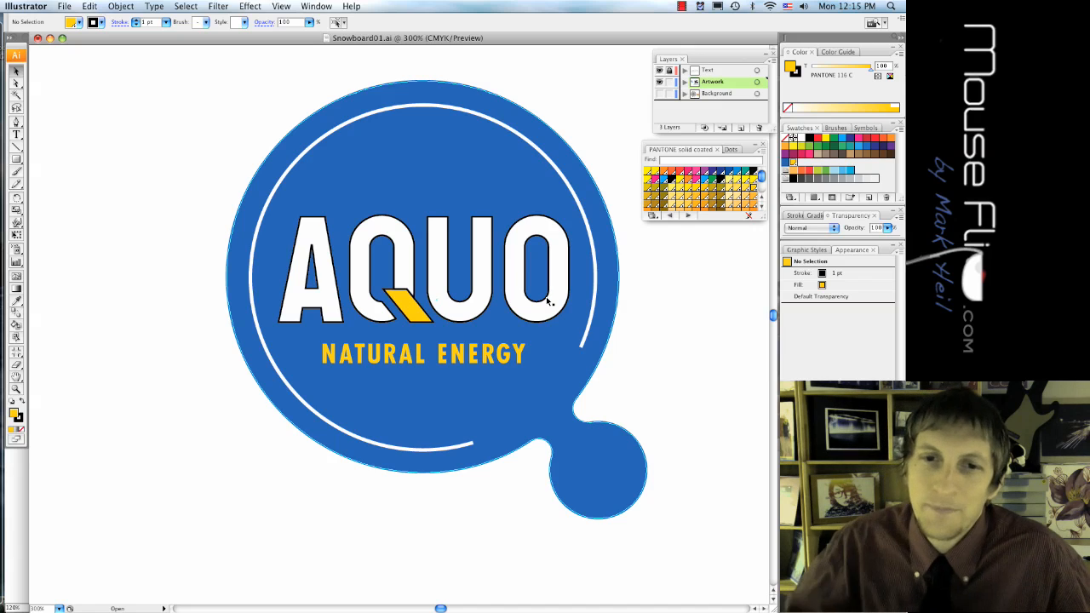
left_click(541, 272)
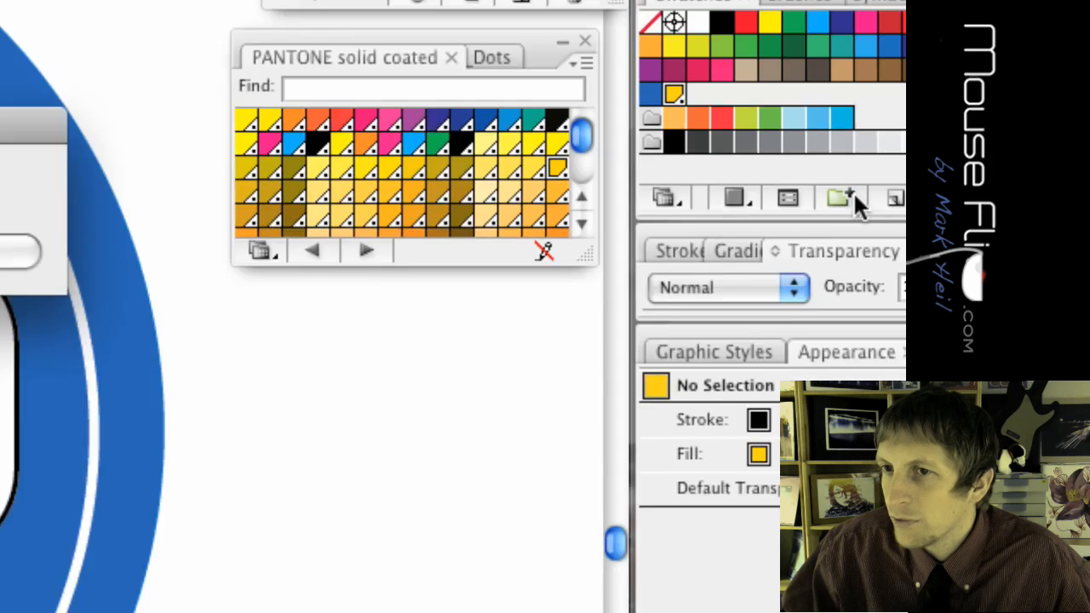
Create a swatch colour group named 'Logo Colors' for the blue and yellow swatches
left_click(841, 197)
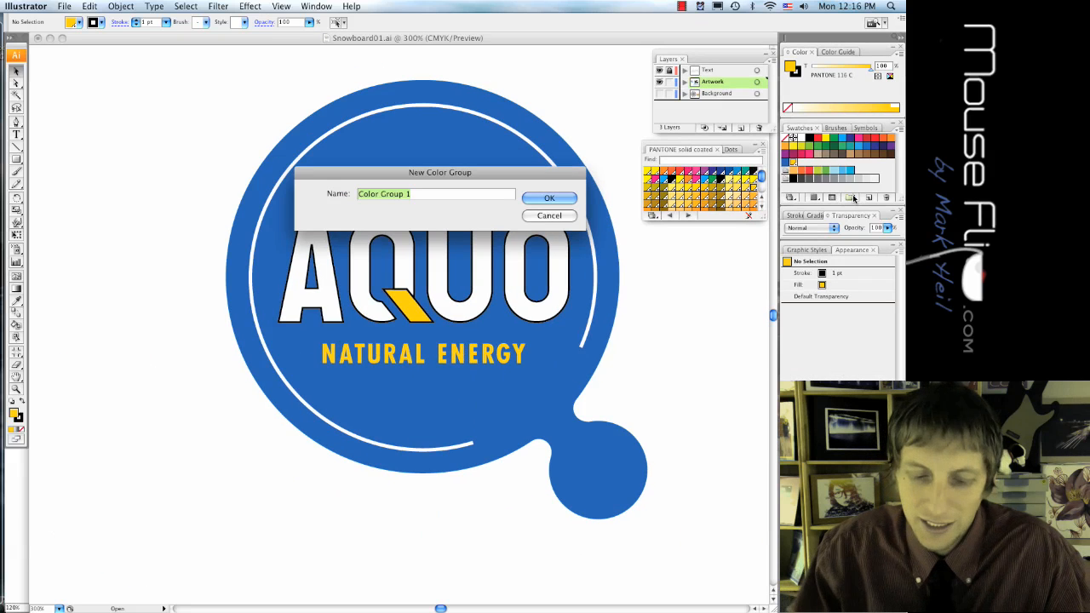
type("Logo")
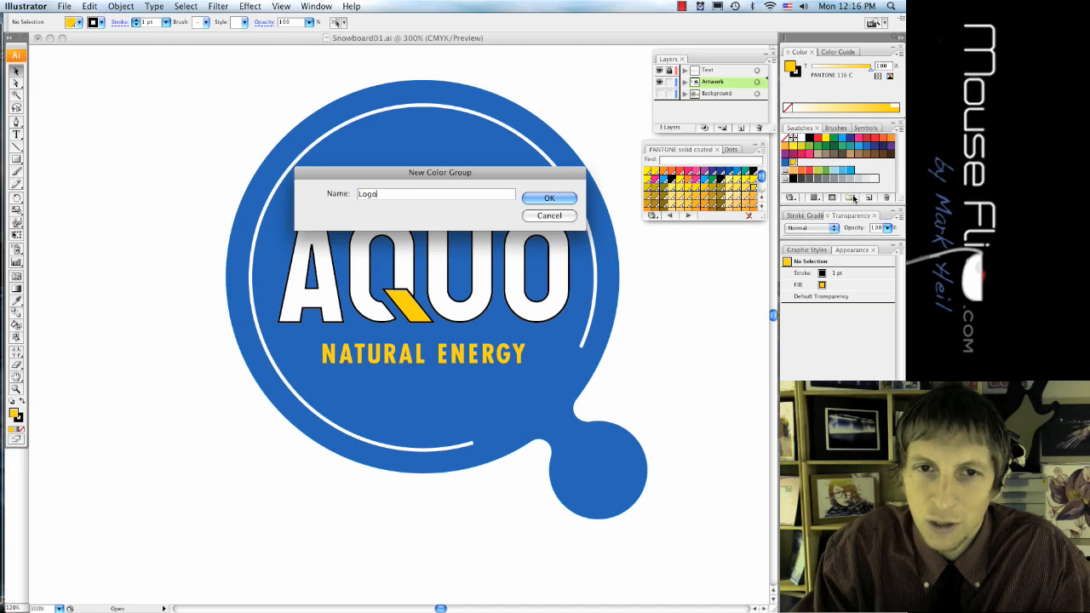
type("Colors")
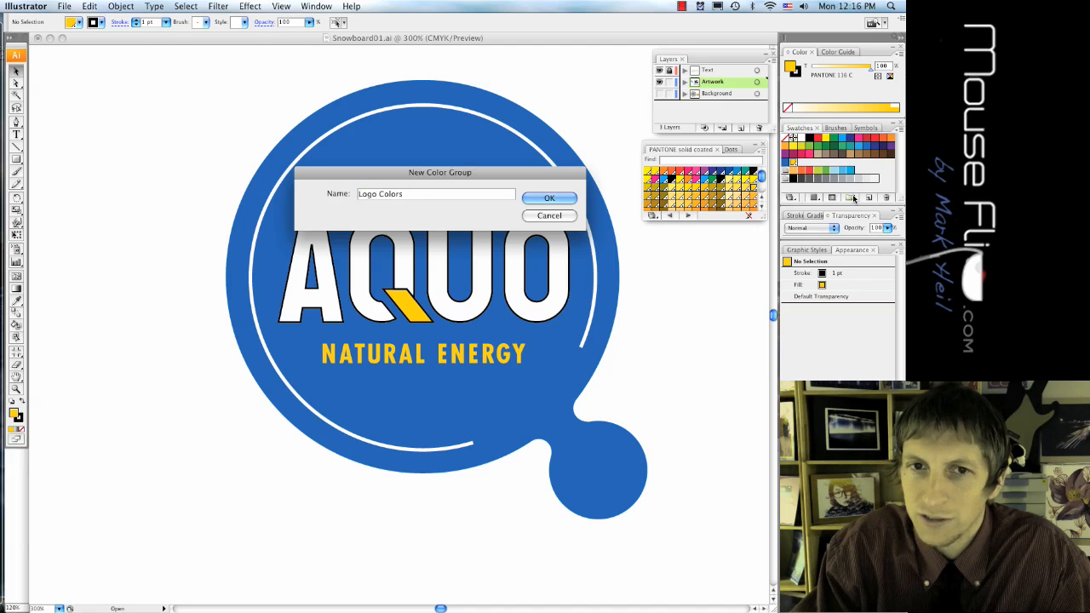
left_click(549, 198)
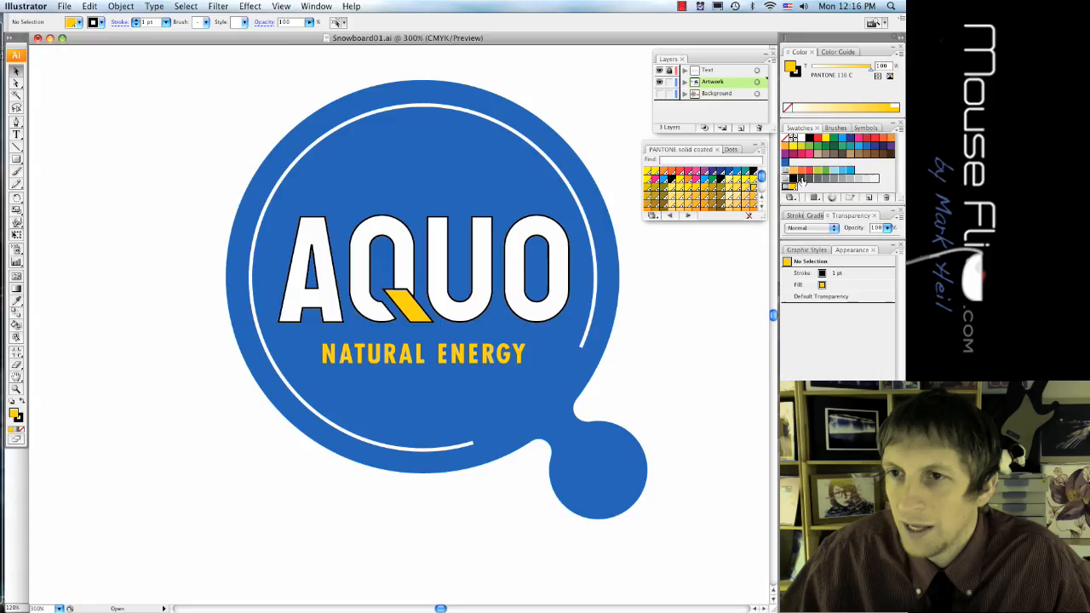